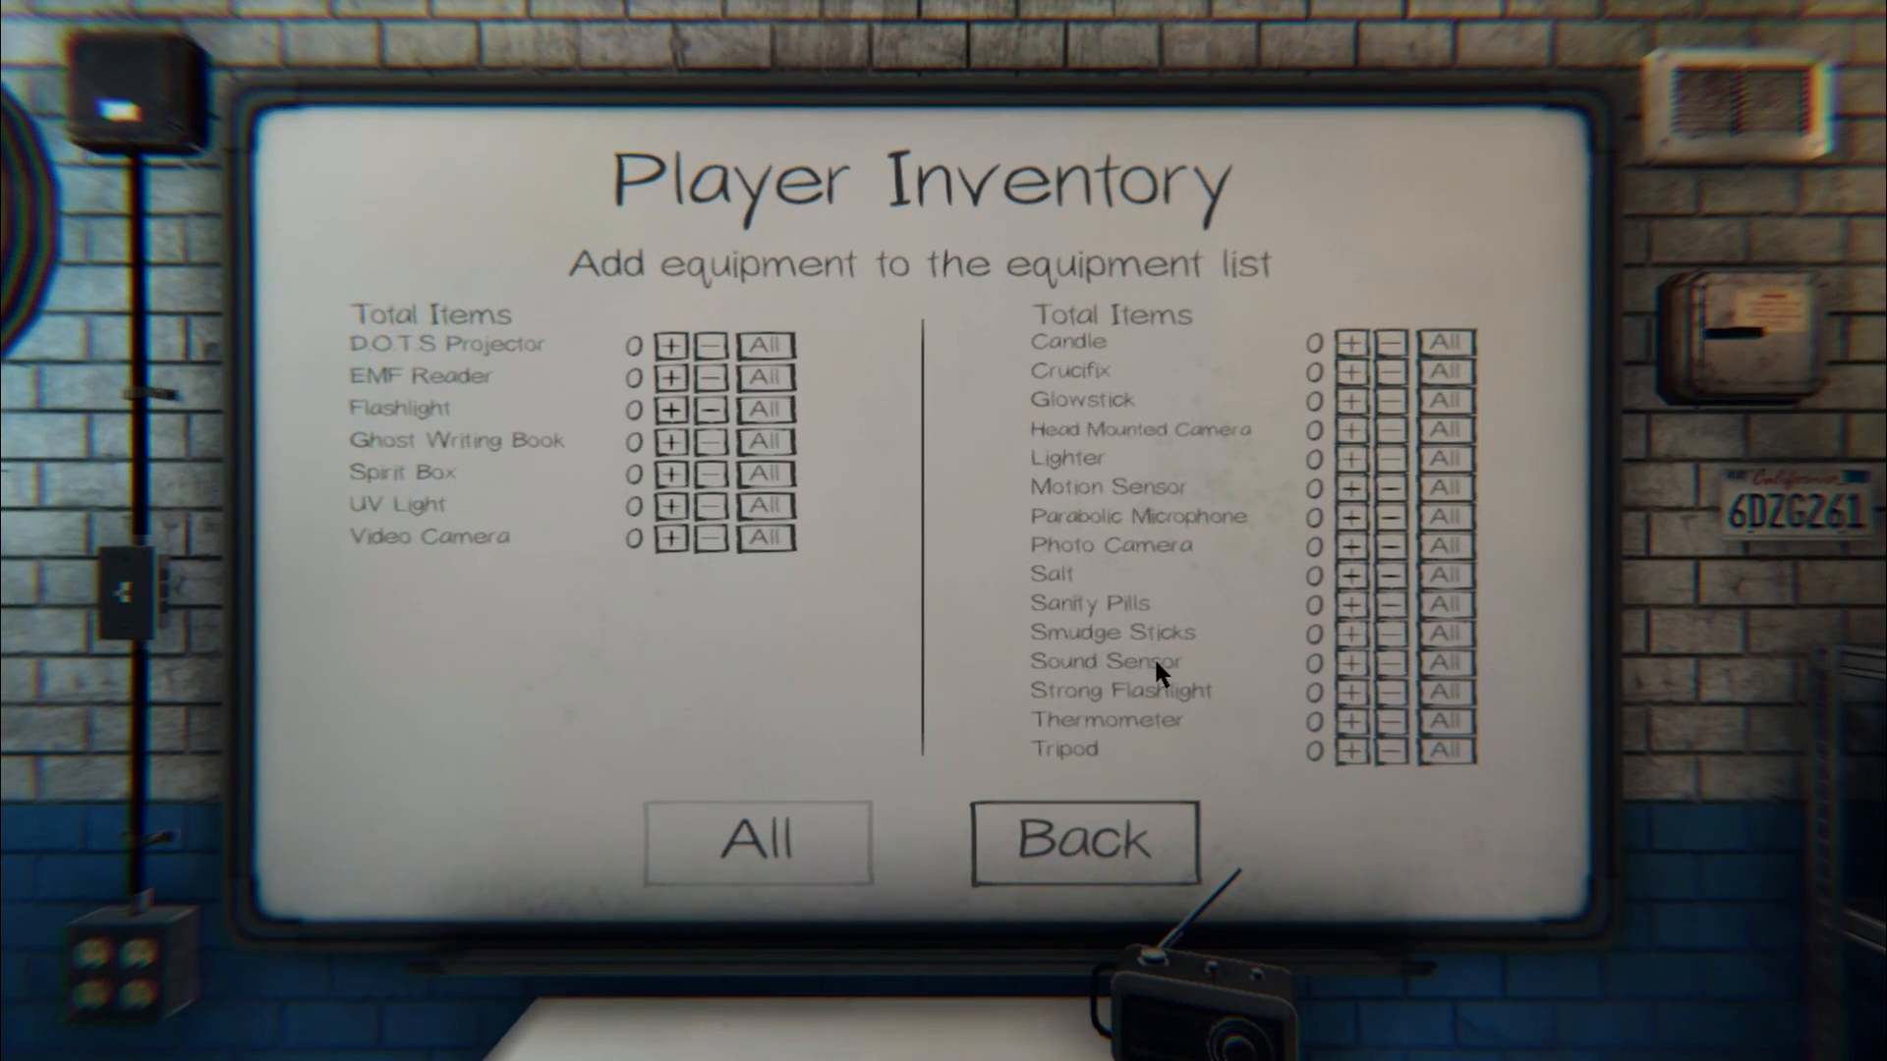
mouse_move(987, 692)
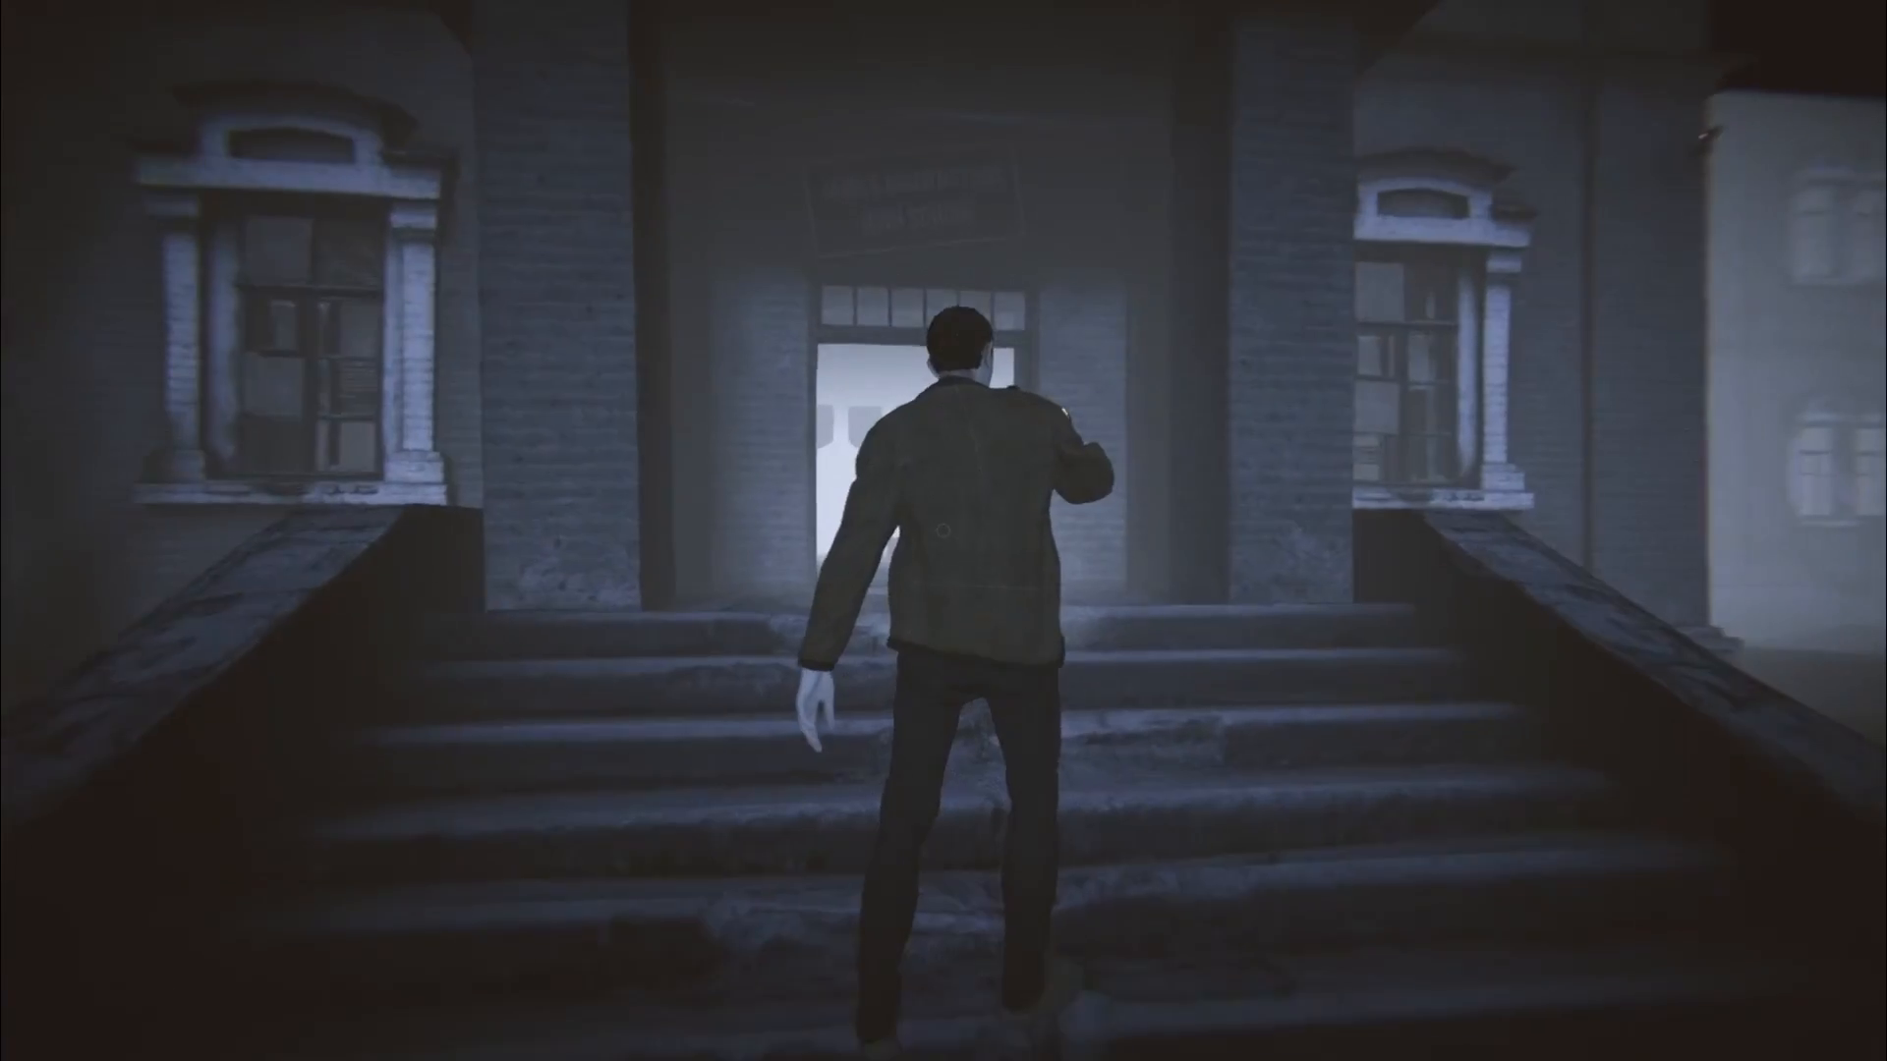
Walk up the stone stairs to the building's front door and look into the foggy hall.
key("w")
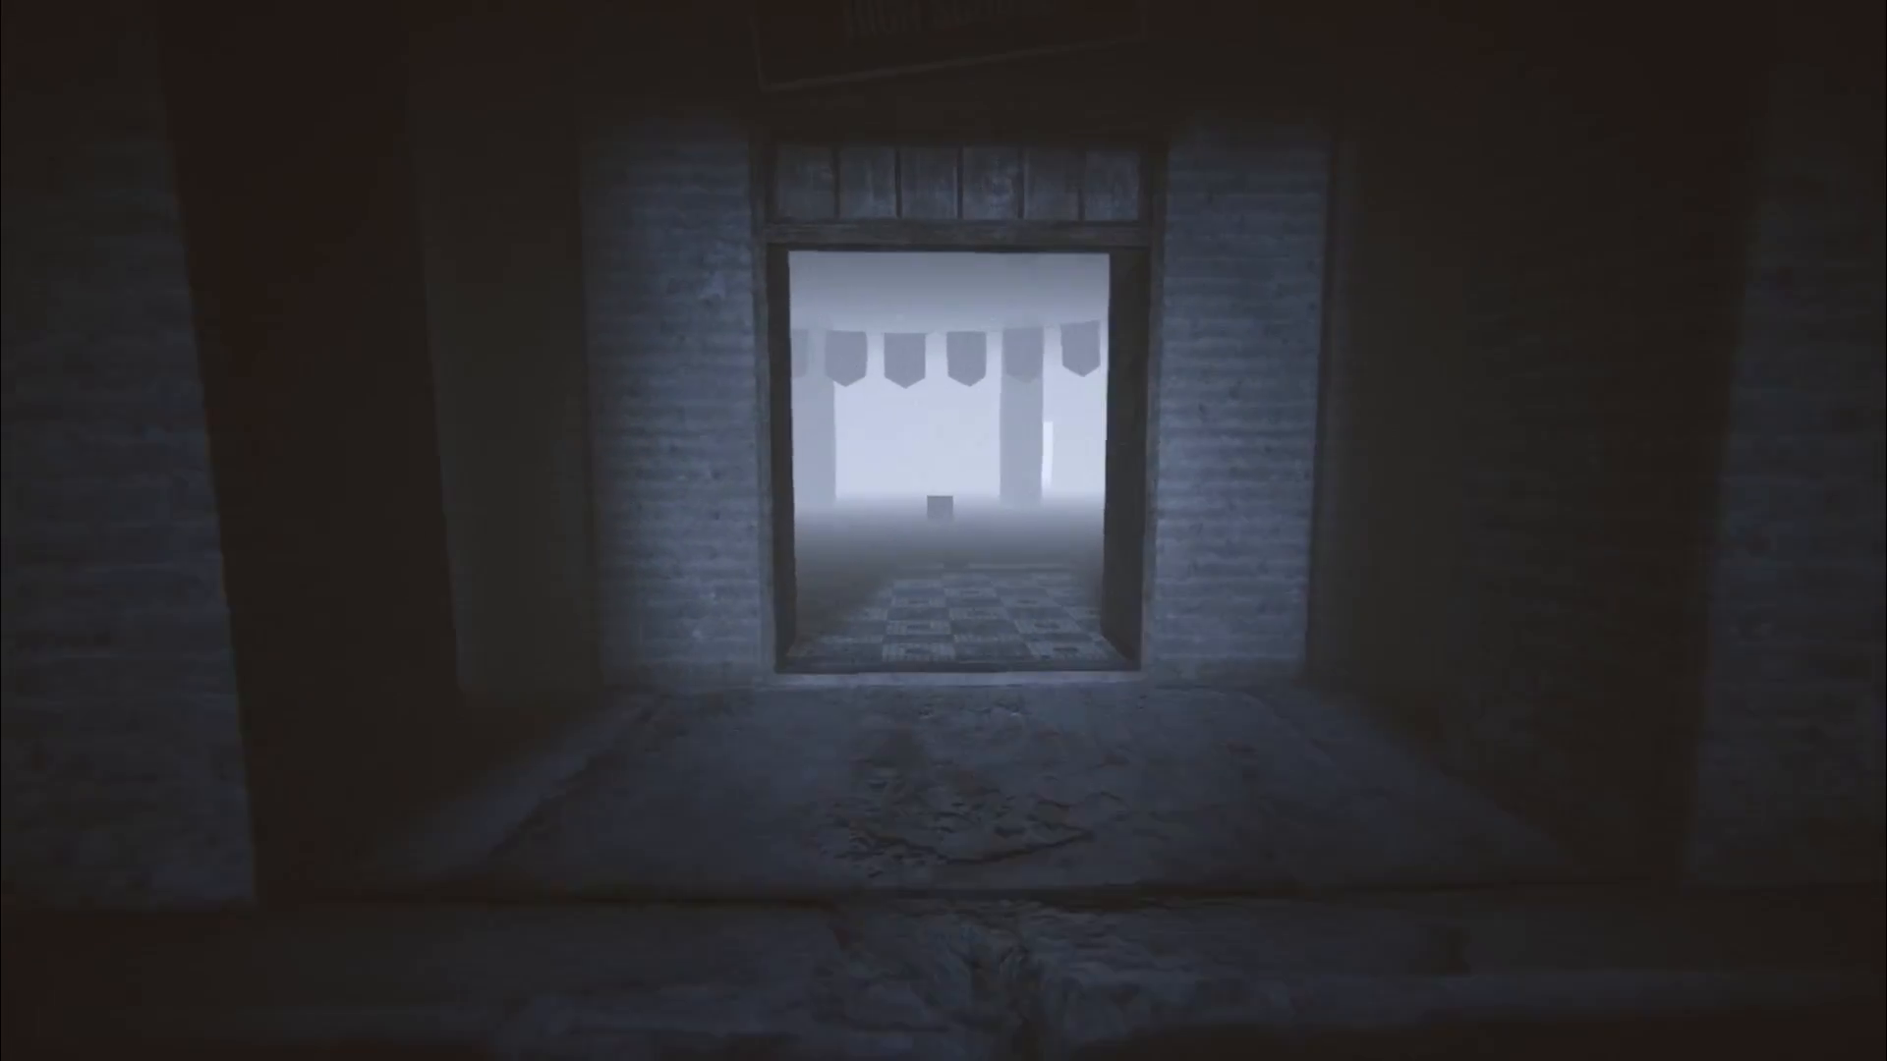